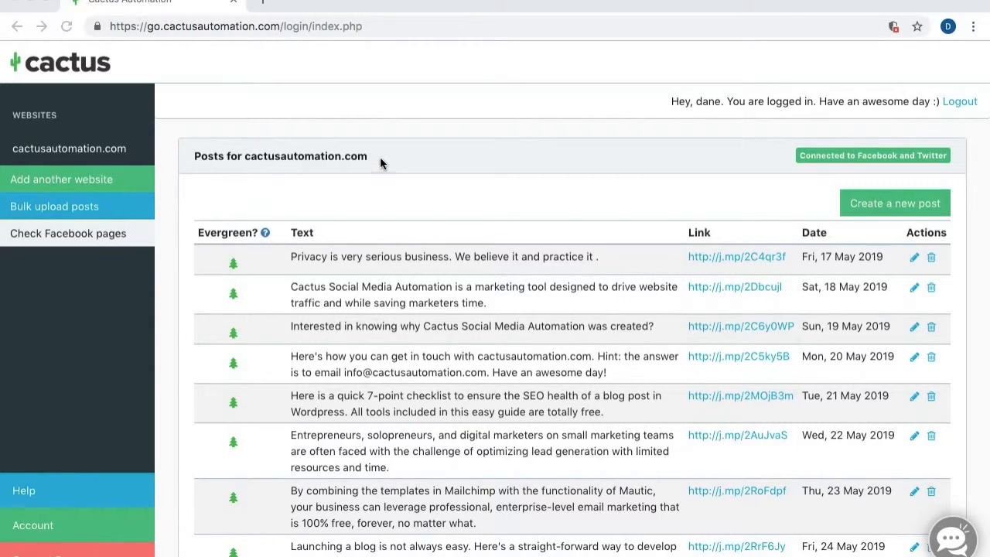
{"action": "mouse_move", "coordinate": [108, 212]}
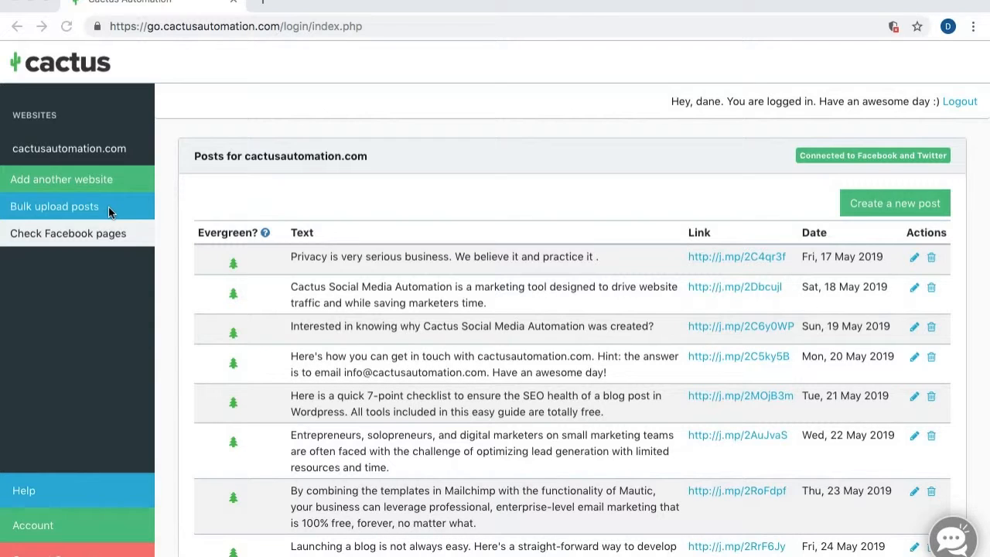
- Attach the example CSV file to the bulk upload form
{"action": "left_click", "coordinate": [55, 206]}
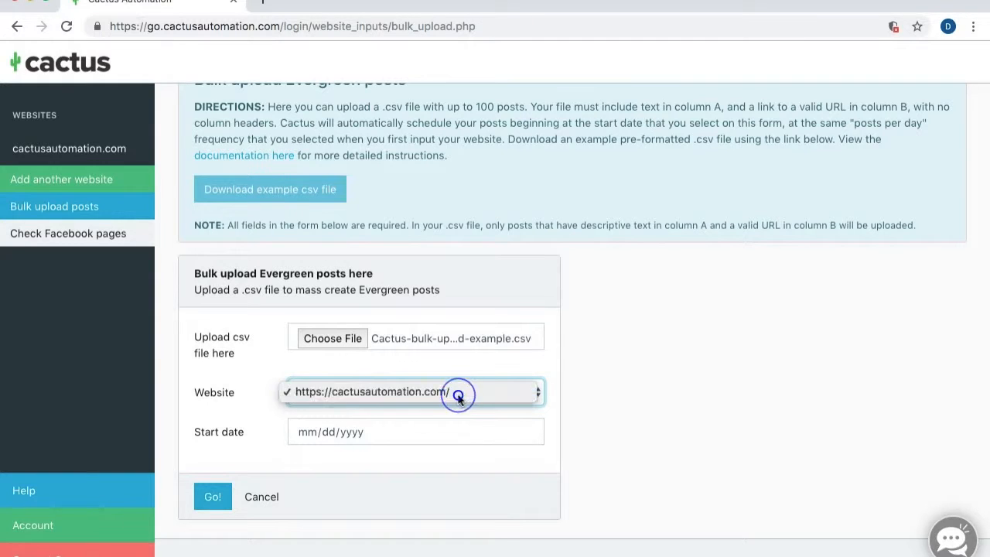
{"action": "left_click", "coordinate": [414, 391]}
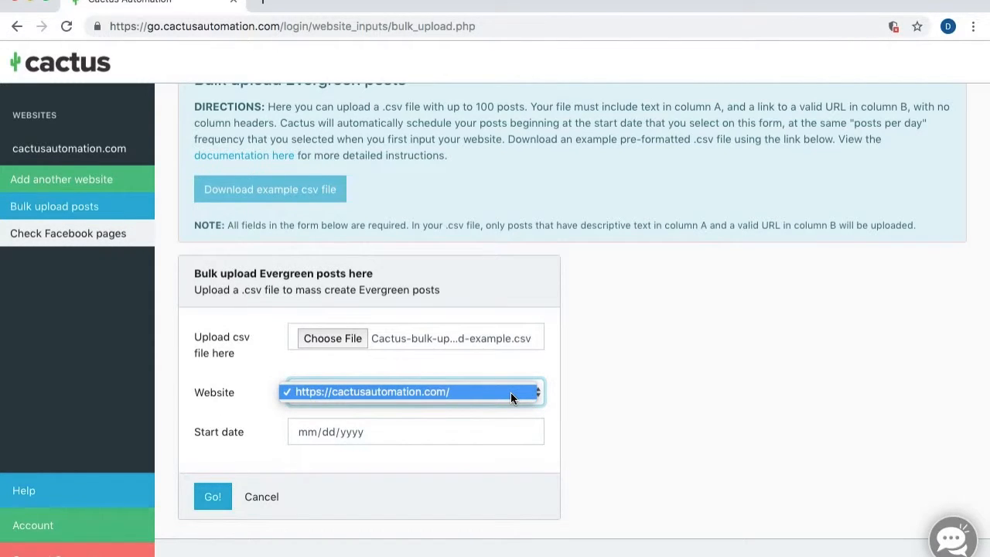
{"action": "left_click", "coordinate": [415, 431]}
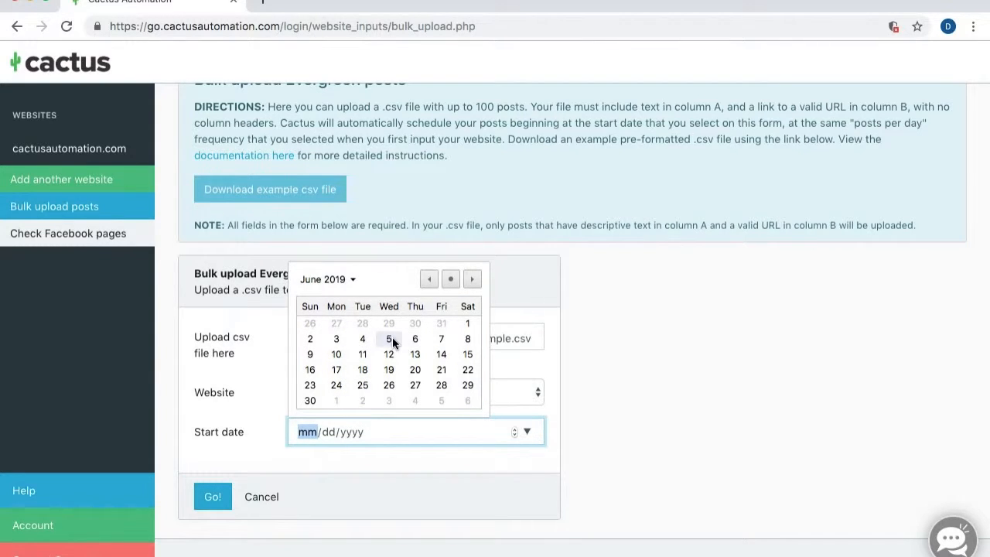
- Pick June 4, 2019 as the bulk upload start date
{"action": "left_click", "coordinate": [362, 339]}
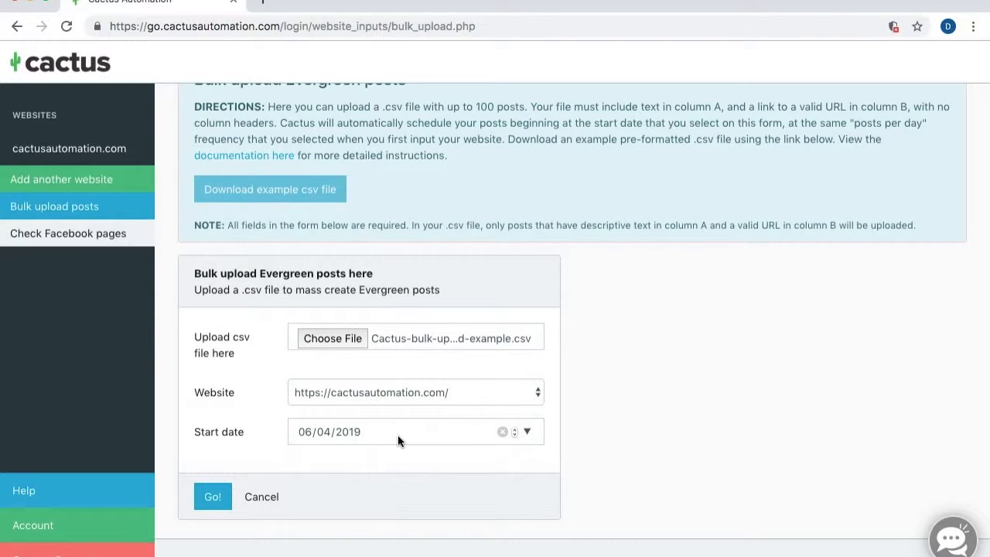
{"action": "mouse_move", "coordinate": [402, 458]}
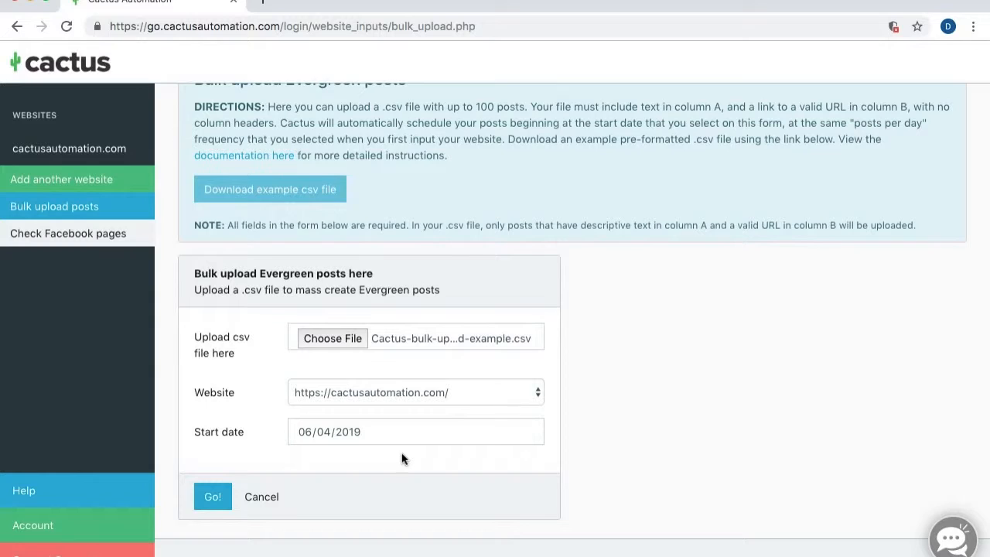
- Submit the bulk upload with Go! to schedule the CSV posts
{"action": "left_click", "coordinate": [212, 497]}
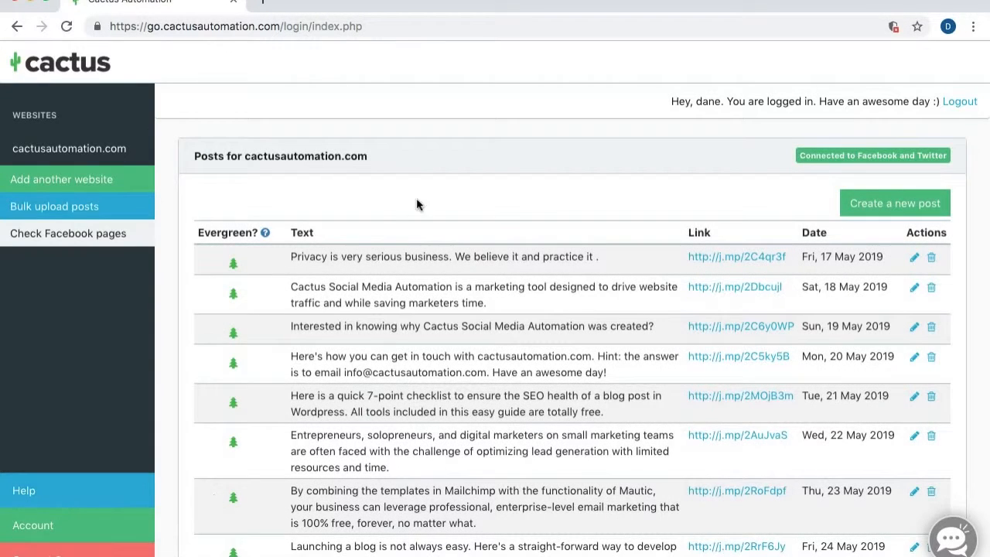
- Scroll the posts table to see new posts running through Fri, 07 Jun 2019
{"action": "scroll", "scroll_direction": "down", "scroll_amount": 3}
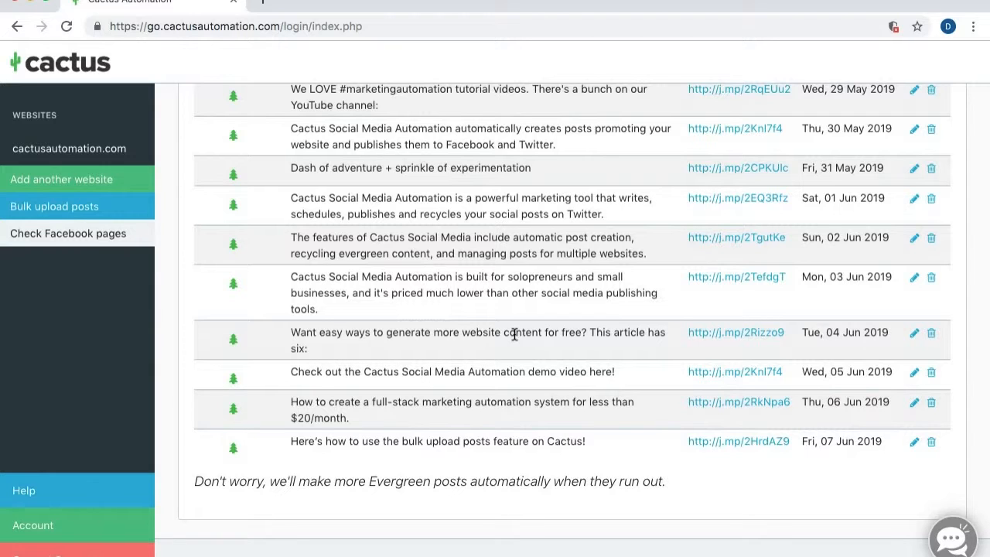